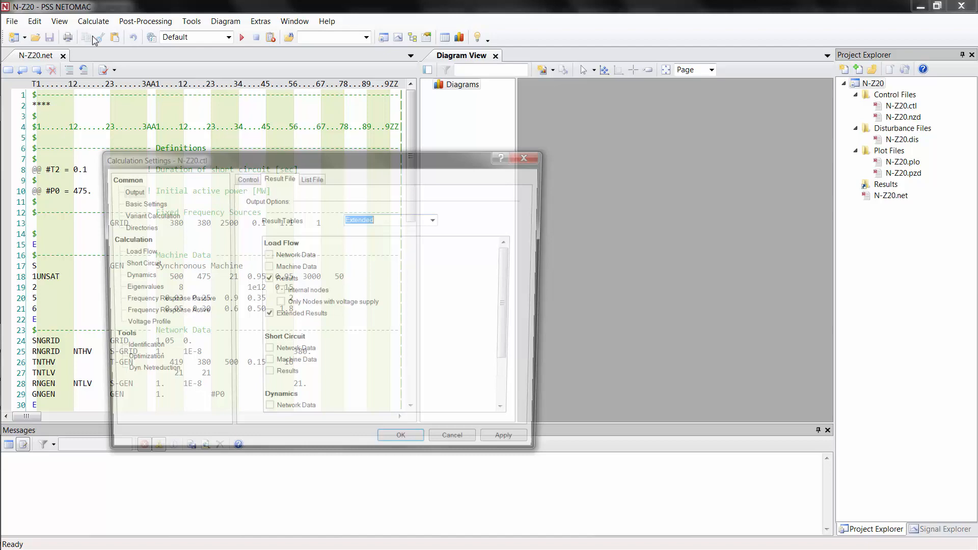
Step: Set variant calculations to use Numbered result files with Show Message turned off
{"action": "left_click", "coordinate": [145, 214]}
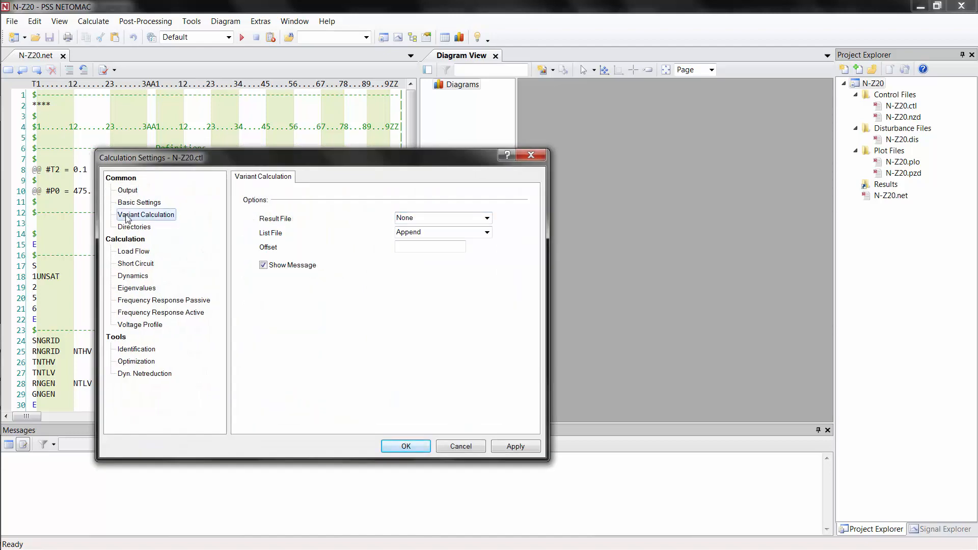
{"action": "left_click", "coordinate": [486, 218]}
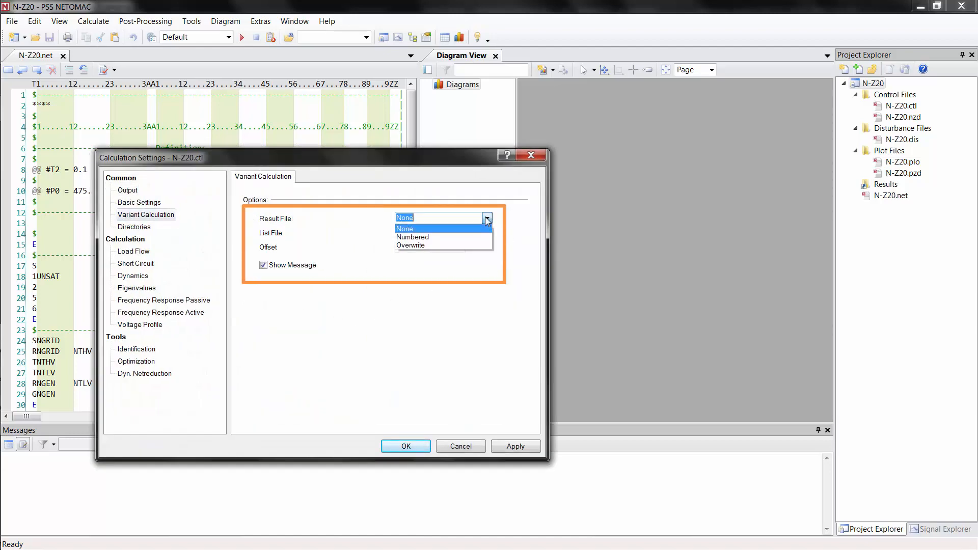
{"action": "left_click", "coordinate": [412, 237]}
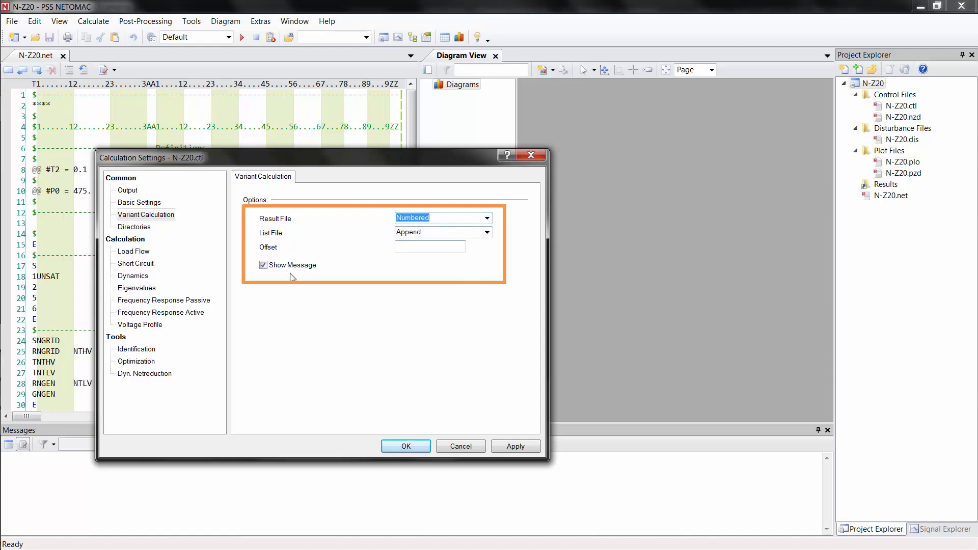
{"action": "left_click", "coordinate": [262, 265]}
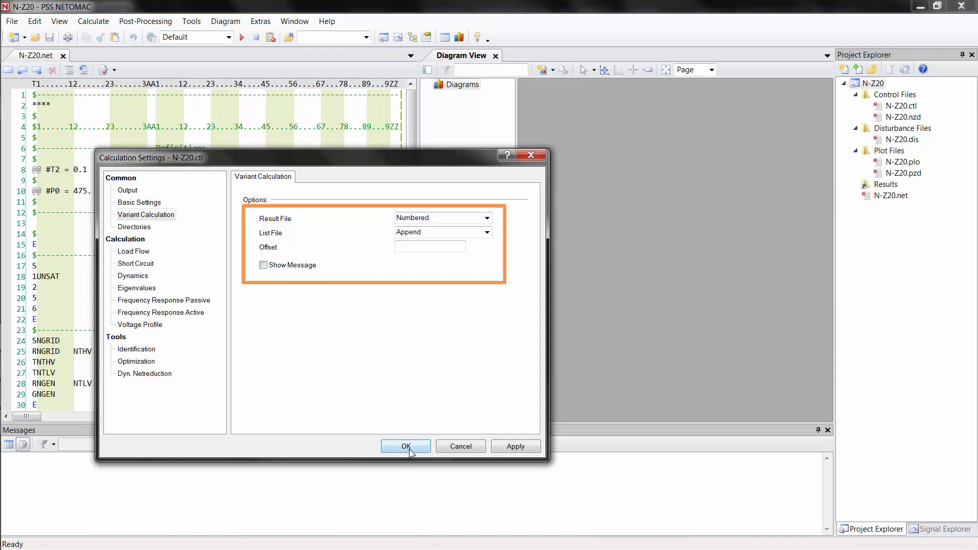
{"action": "left_click", "coordinate": [406, 446]}
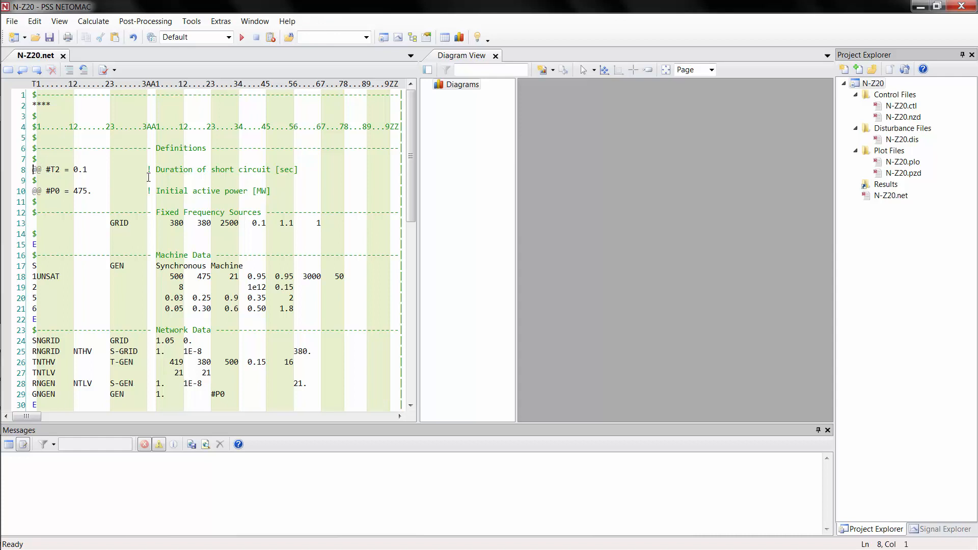
Step: Wrap #T2 in a :2 block (0.1, 0.11, 0.12) and #P0 in a :3 block (475, 375, 275)
{"action": "key", "text": "Enter"}
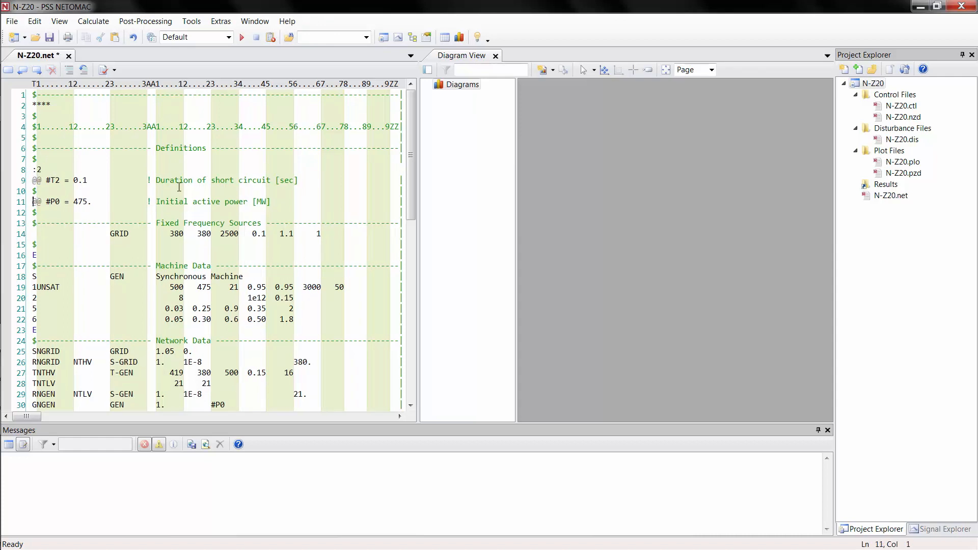
{"action": "key", "text": "Enter"}
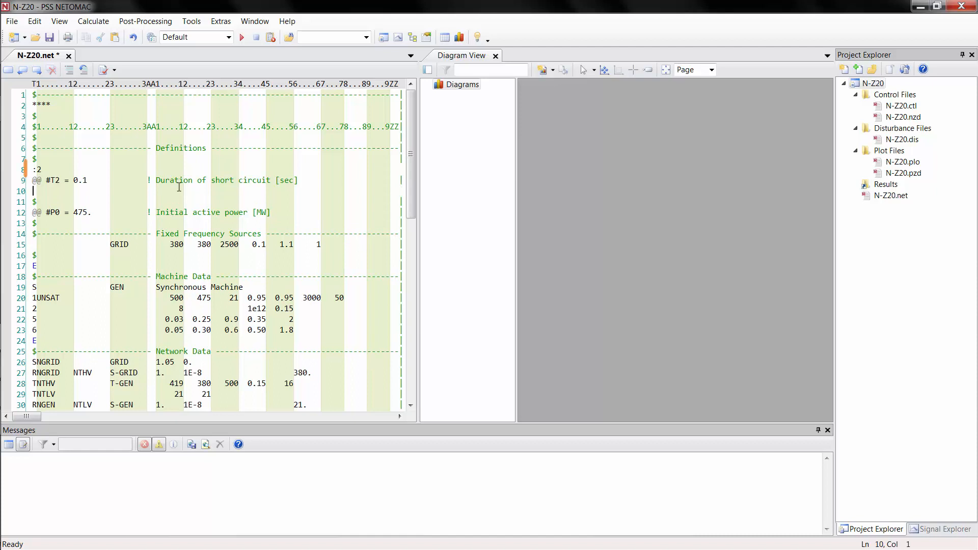
{"action": "type", "text": ":END"}
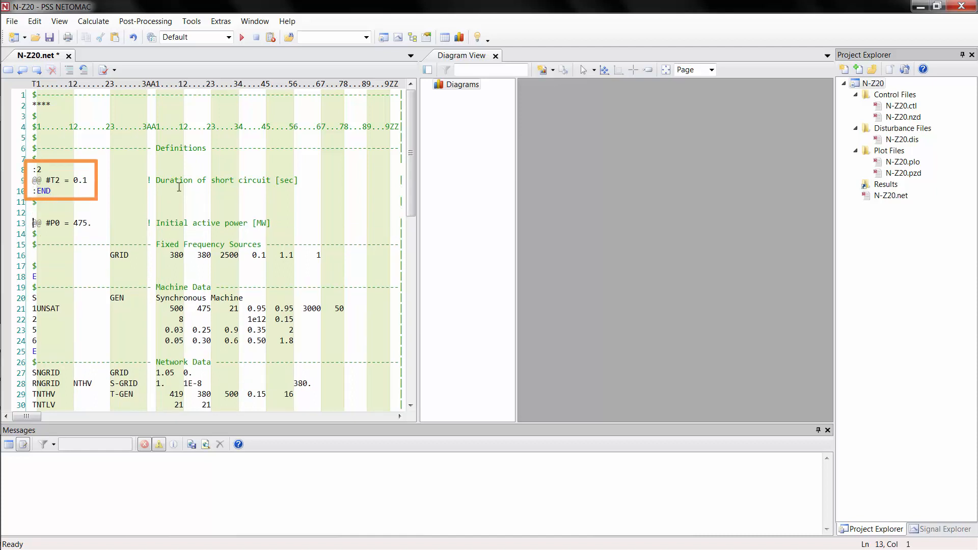
{"action": "type", "text": ":3"}
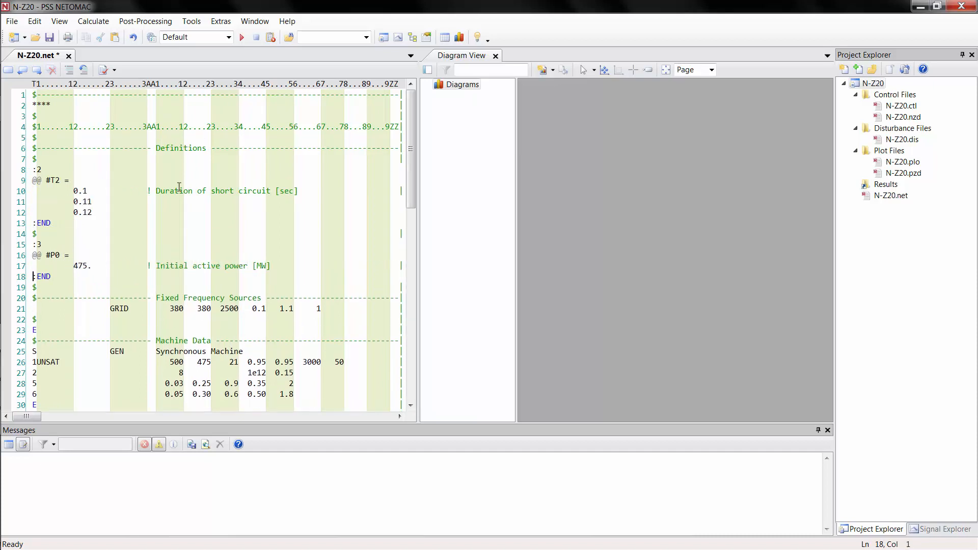
{"action": "type", "text": "375"}
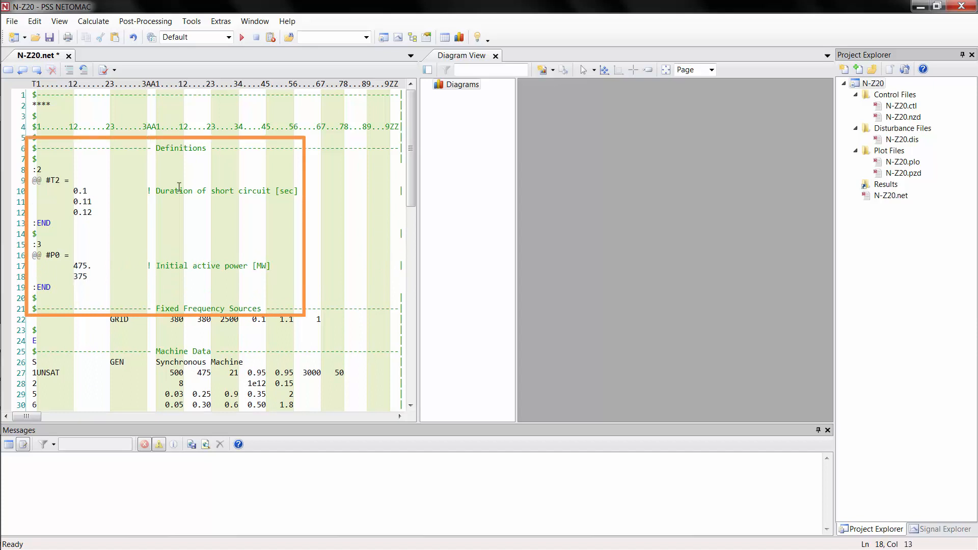
{"action": "type", "text": "275."}
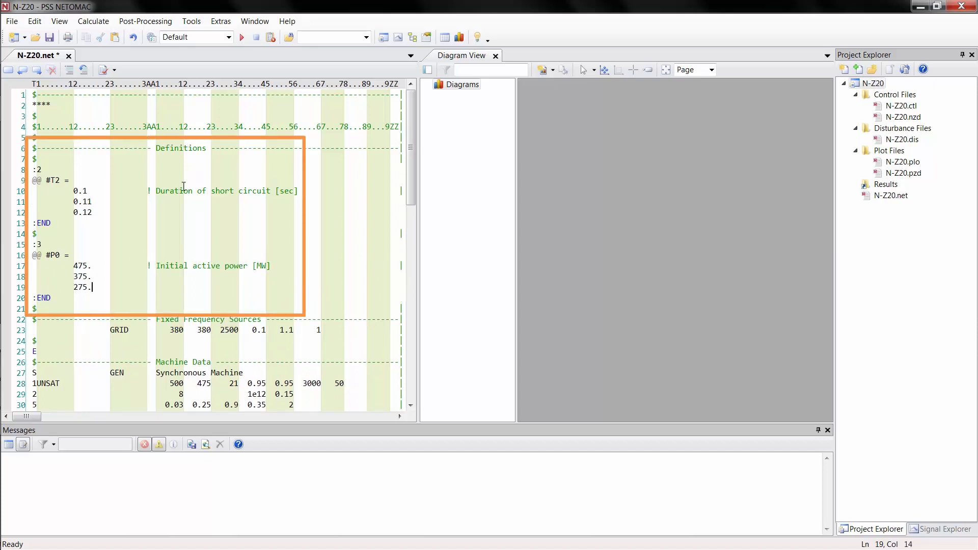
{"action": "left_click", "coordinate": [107, 21]}
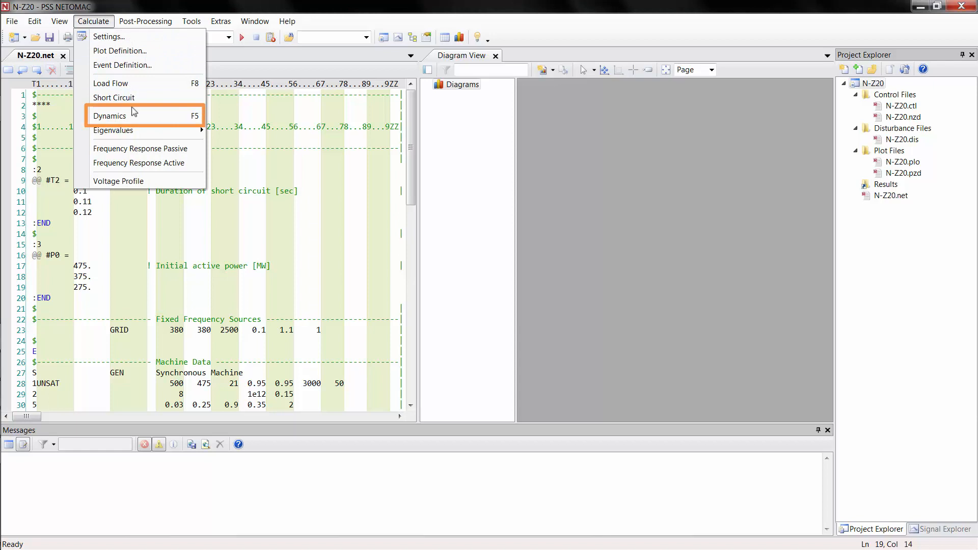
Step: Run the Dynamics calculation and view the nine variant results, N-Z20 through N-Z20_0008
{"action": "left_click", "coordinate": [108, 115]}
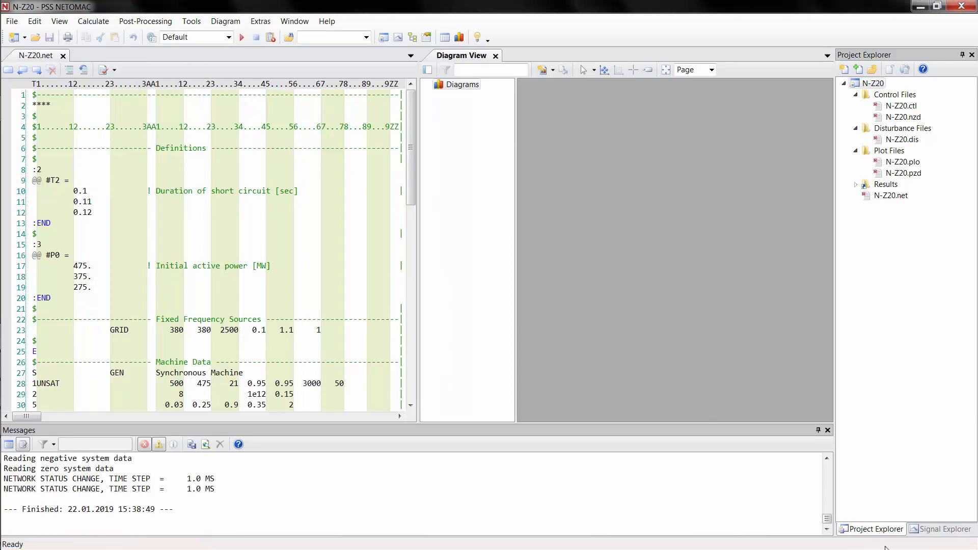
{"action": "left_click", "coordinate": [945, 529]}
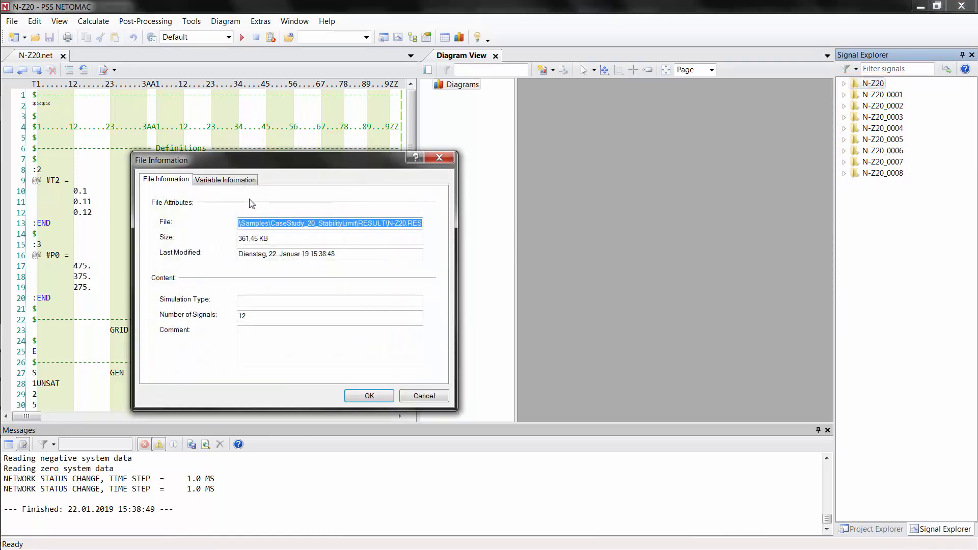
{"action": "left_click", "coordinate": [224, 179]}
{"action": "type", "text": "S"}
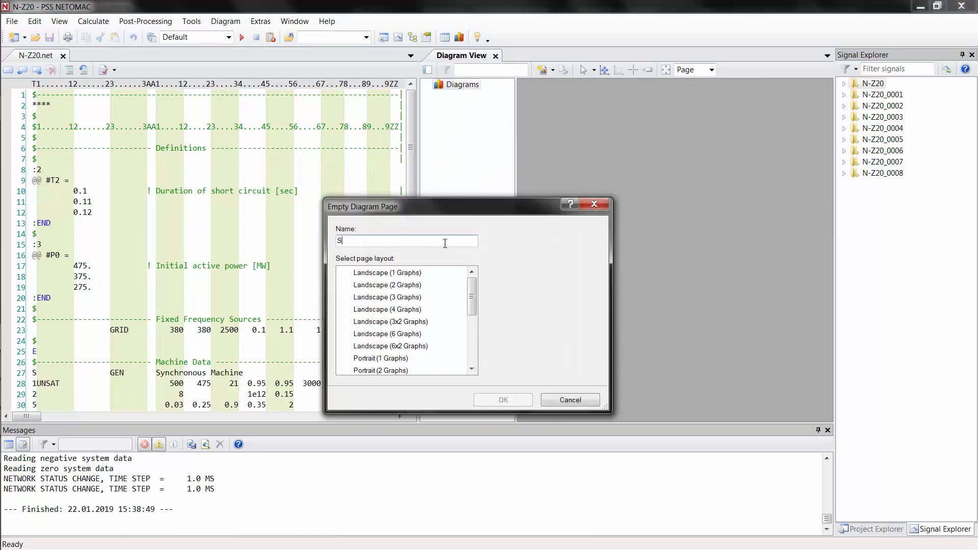
Step: Create page 'Speed' plotting GEN - Speed, titled with &[Res:#NVAR], &[Res:#T2] and &[Res:#P0]
{"action": "type", "text": "peed"}
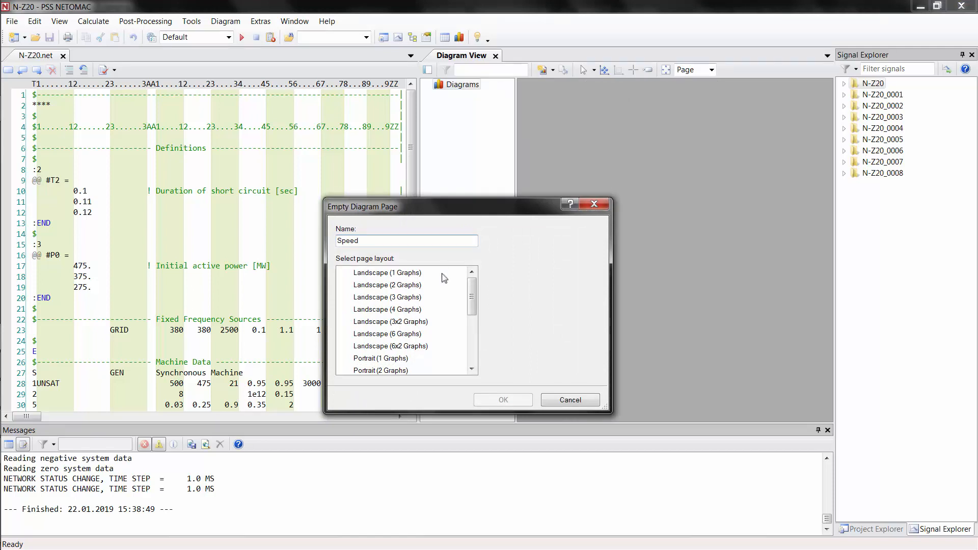
{"action": "left_click", "coordinate": [503, 400]}
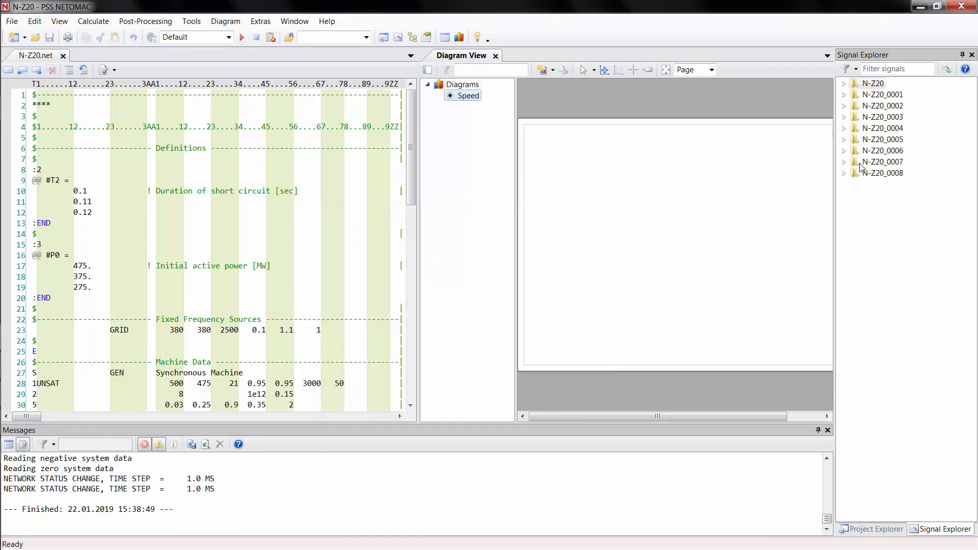
{"action": "left_click", "coordinate": [844, 83]}
{"action": "type", "text": "Variant &"}
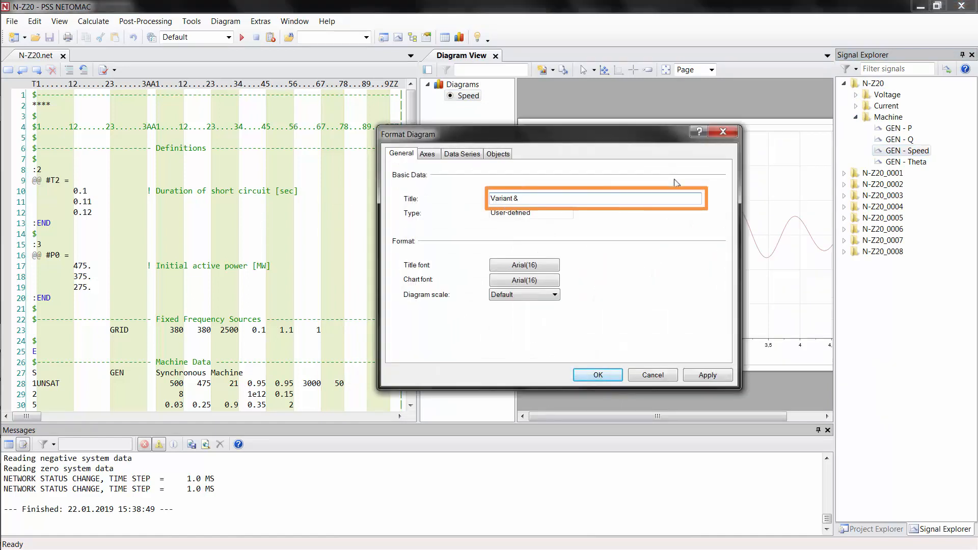
{"action": "type", "text": "[Res:#NVAR] with T2 = &[Res:#T2] sec and P0 = &[Res:#P0] MW"}
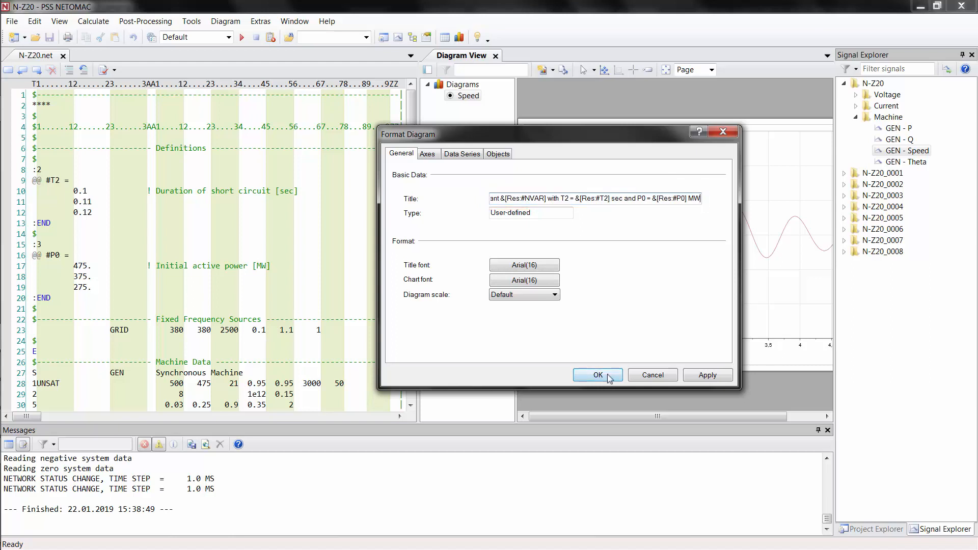
{"action": "left_click", "coordinate": [597, 375]}
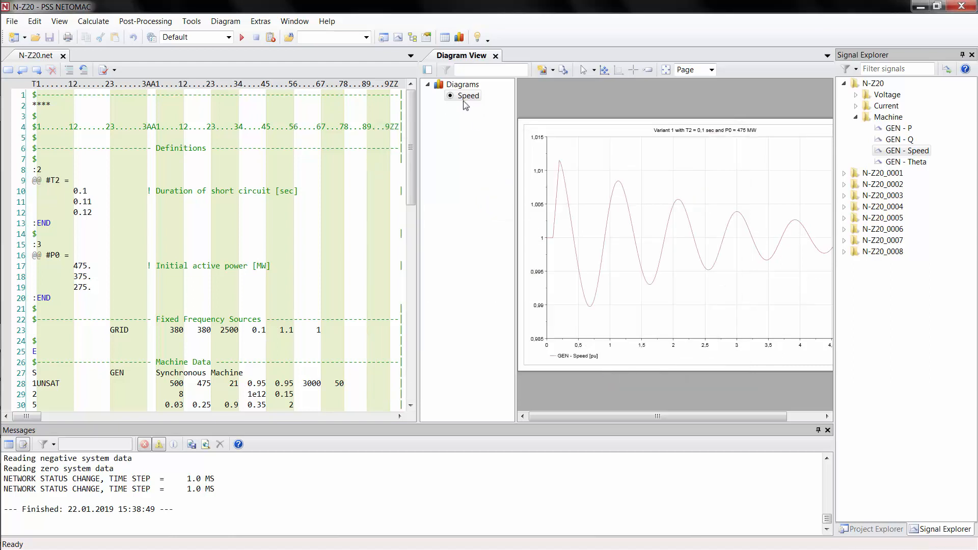
Step: Generate Speed pages for every variant in folder 'Variant' and view N-Z20_0004 and another variant
{"action": "right_click", "coordinate": [468, 95]}
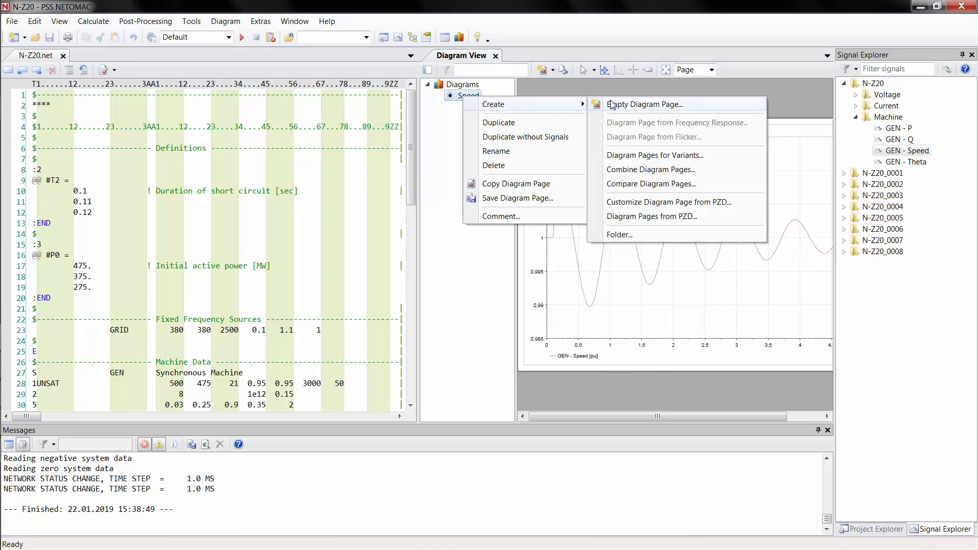
{"action": "left_click", "coordinate": [654, 155]}
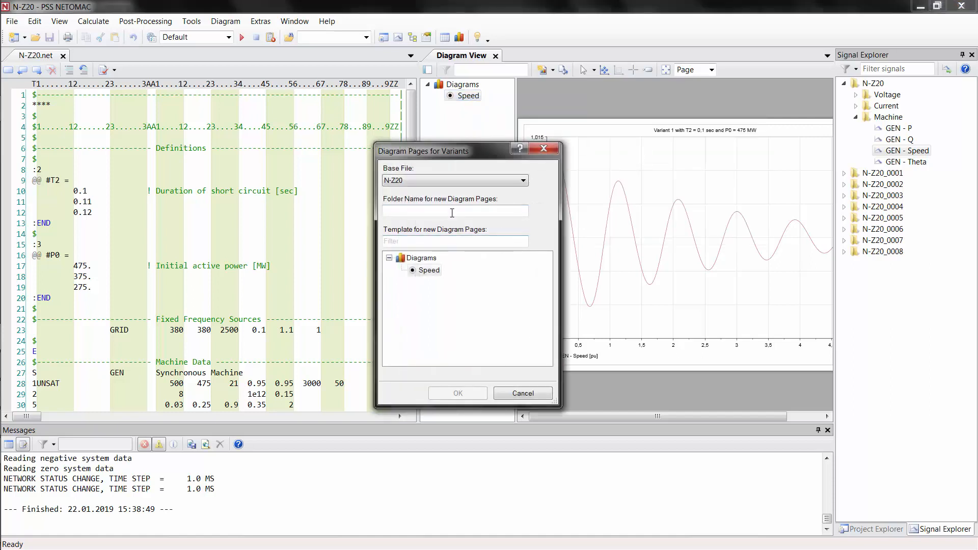
{"action": "type", "text": "Variant"}
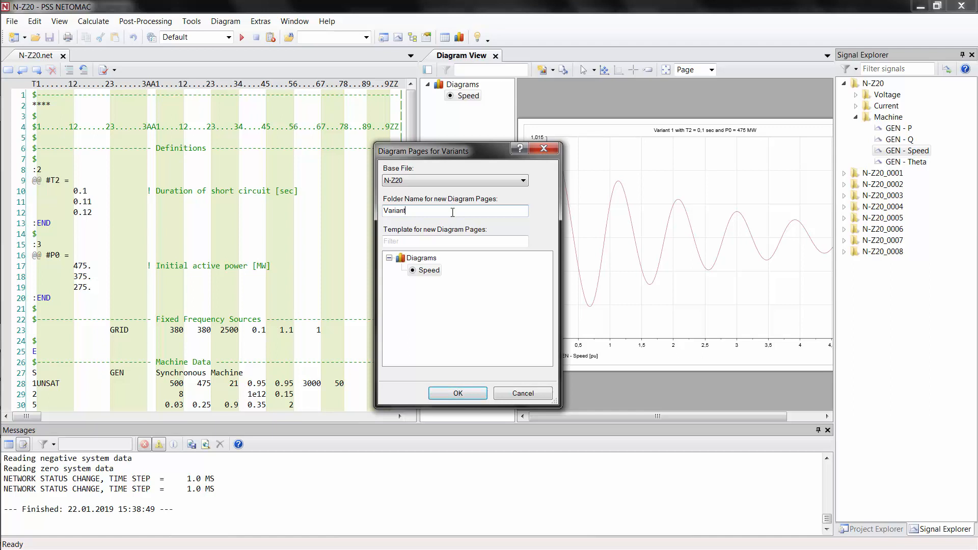
{"action": "left_click", "coordinate": [457, 393]}
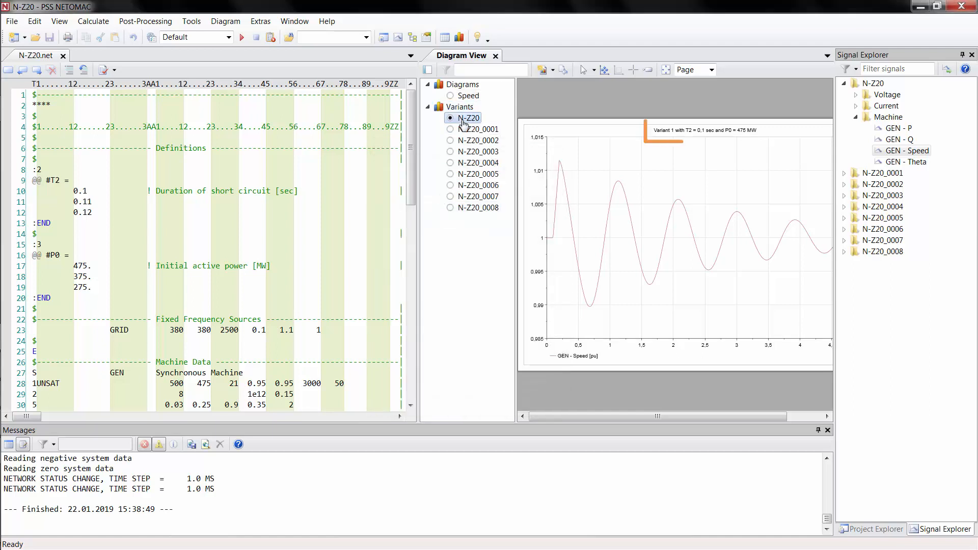
{"action": "left_click", "coordinate": [451, 163]}
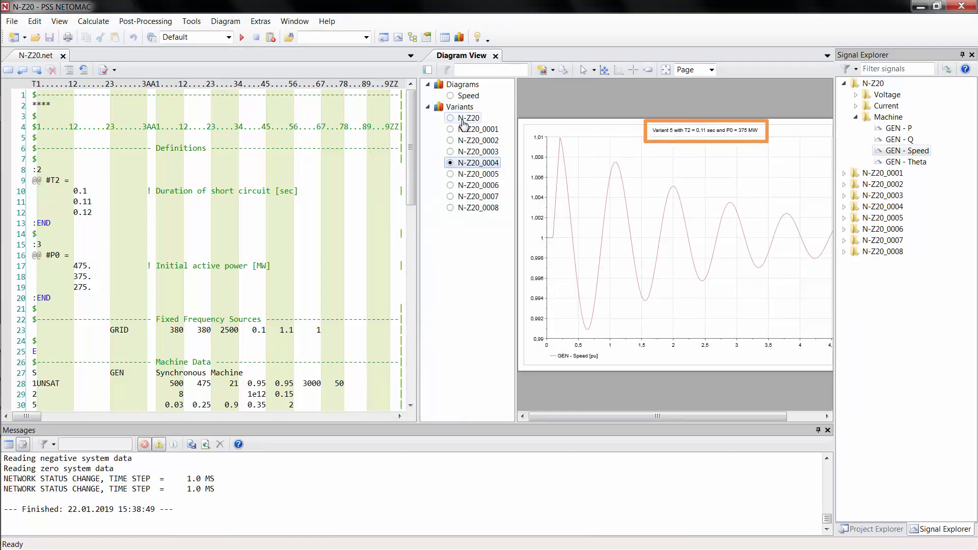
{"action": "left_click", "coordinate": [450, 207]}
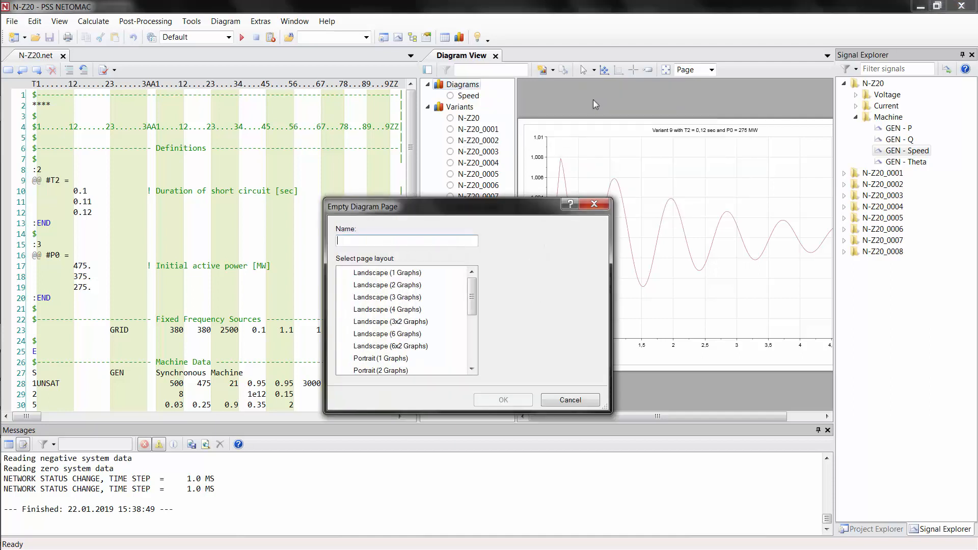
Step: Create a Landscape (1 Graphs) diagram page named 'Speed comparison'
{"action": "type", "text": "Speed comparison"}
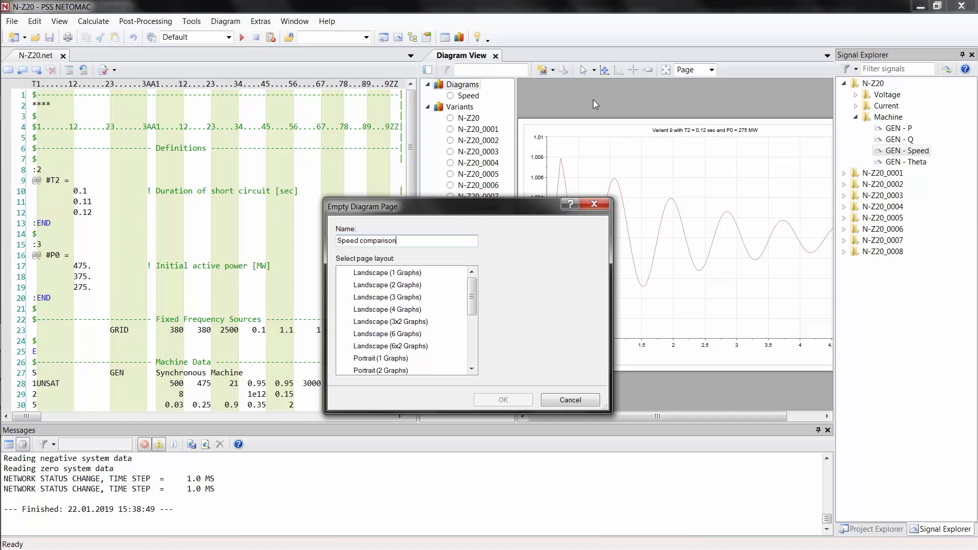
{"action": "left_click", "coordinate": [387, 272]}
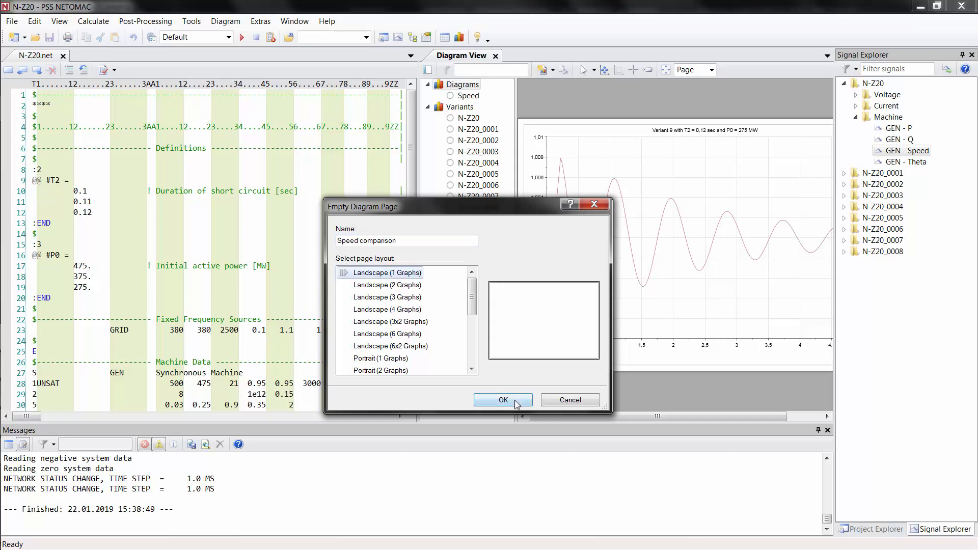
{"action": "left_click", "coordinate": [503, 400]}
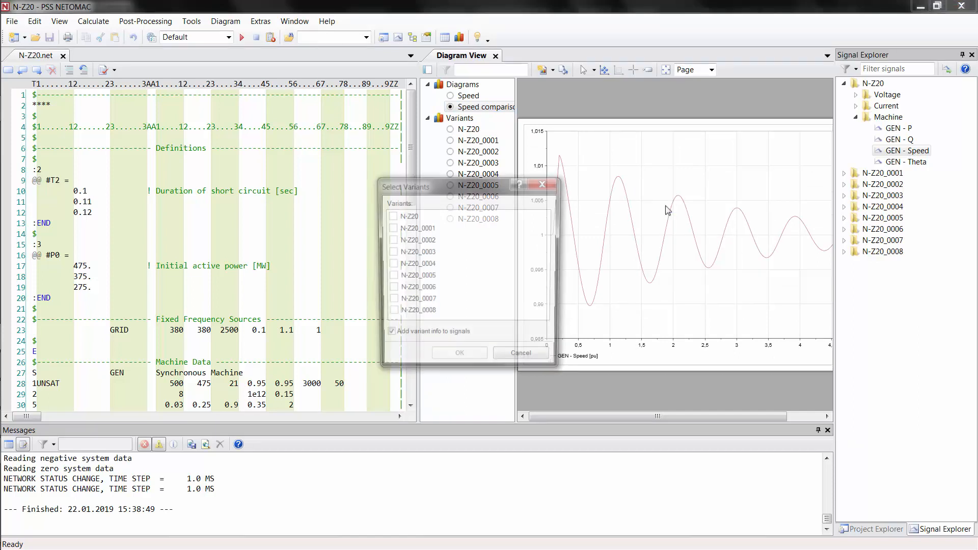
Step: Overlay all nine variants' speed curves and enable the cursor value readout
{"action": "right_click", "coordinate": [416, 240]}
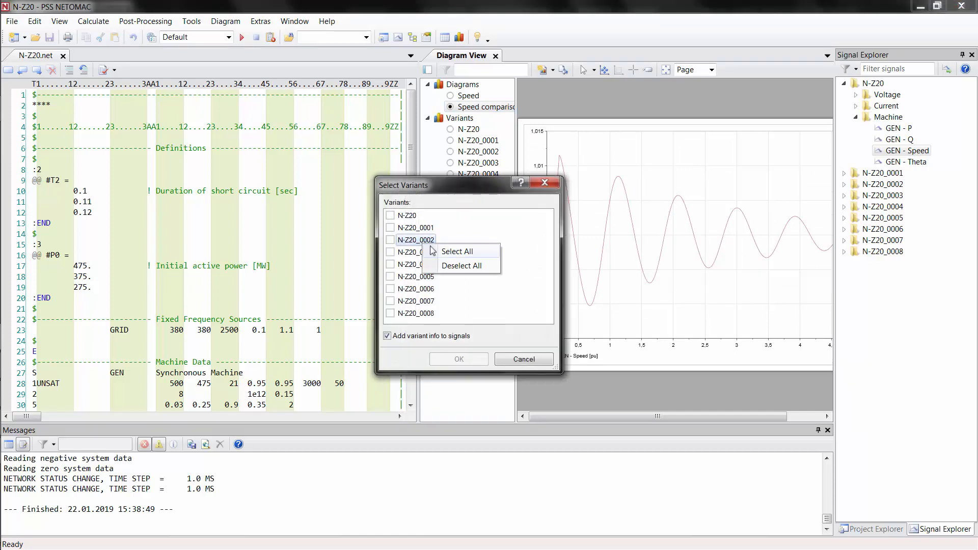
{"action": "left_click", "coordinate": [457, 251]}
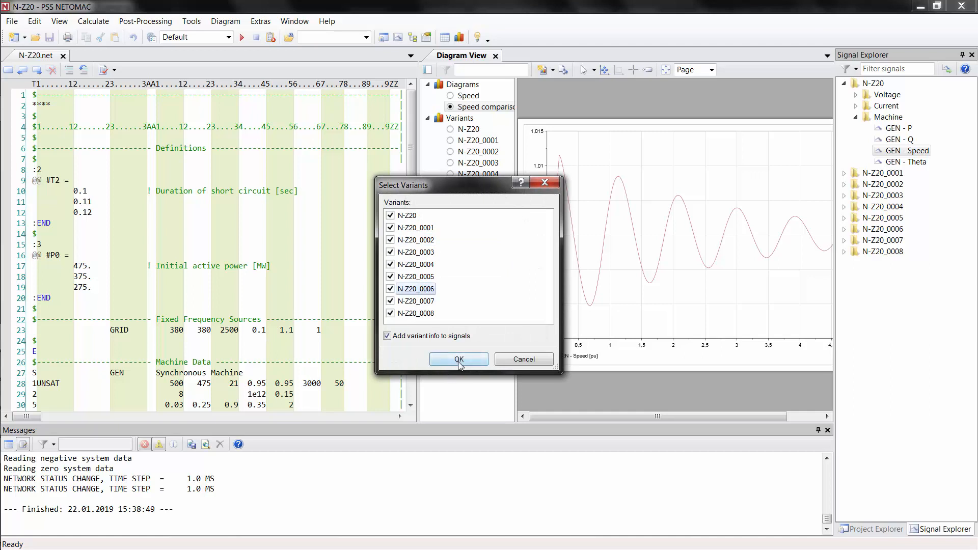
{"action": "left_click", "coordinate": [459, 359]}
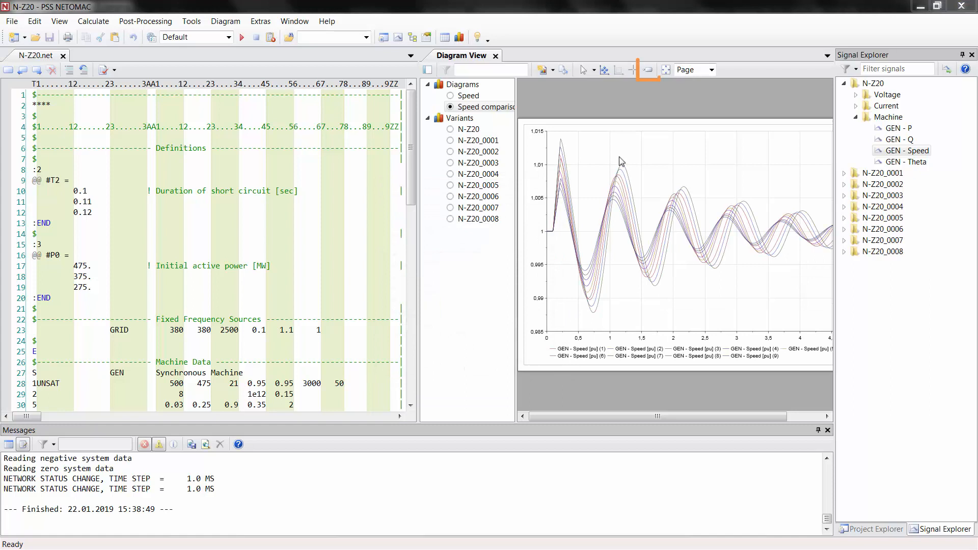
{"action": "left_click", "coordinate": [647, 69]}
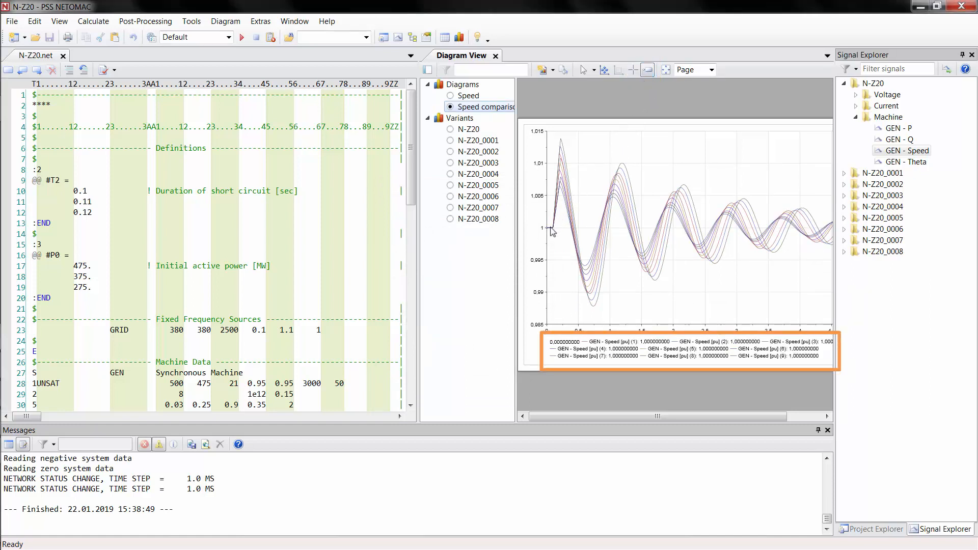
{"action": "mouse_move", "coordinate": [558, 231]}
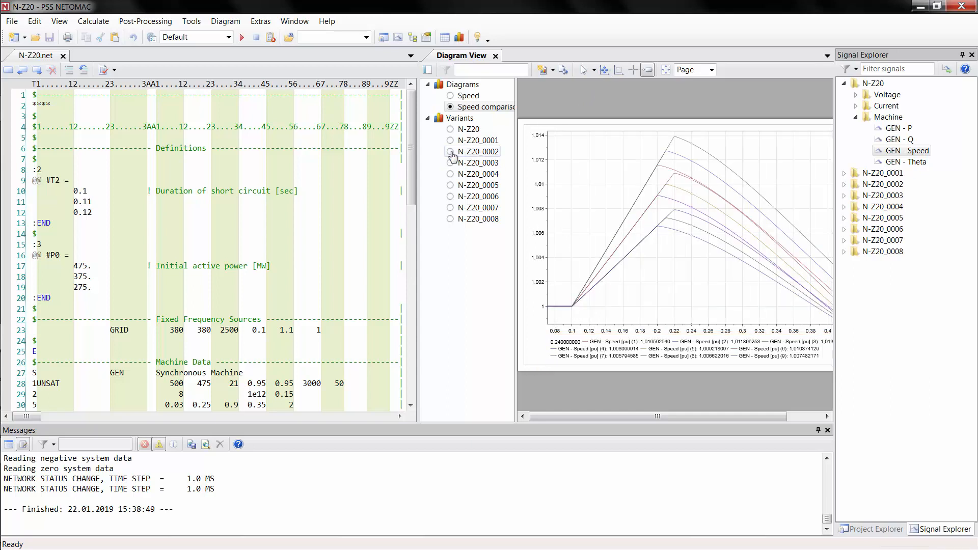
Step: Bring up the Speed comparison page's options menu
{"action": "right_click", "coordinate": [472, 107]}
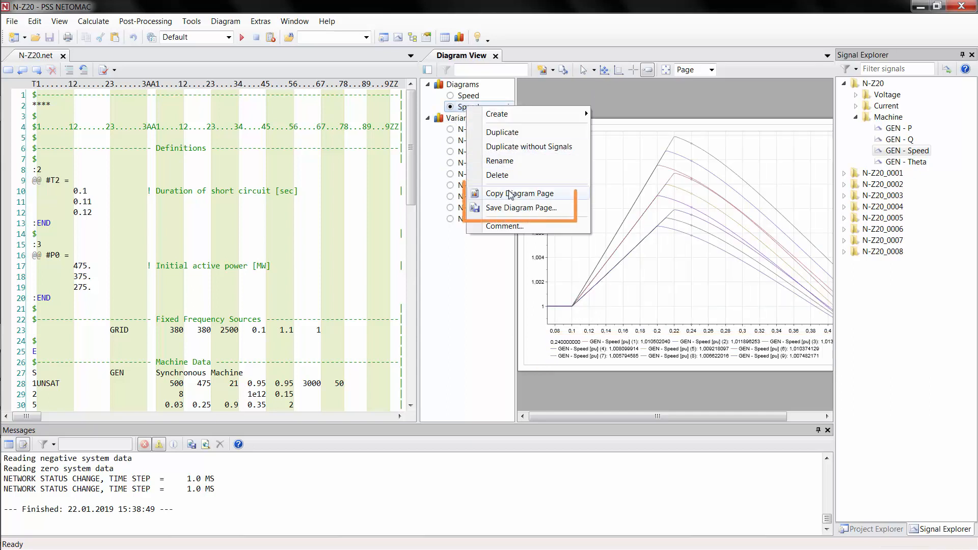
{"action": "mouse_move", "coordinate": [451, 130]}
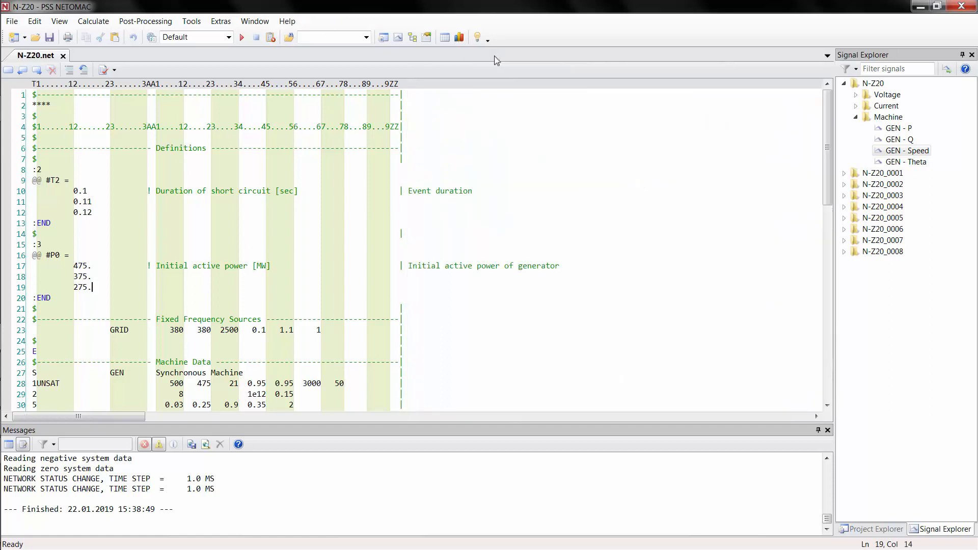
Step: Run Min/Max Evaluation with Consider variant results checked, producing N-Z20.LST
{"action": "left_click", "coordinate": [145, 21]}
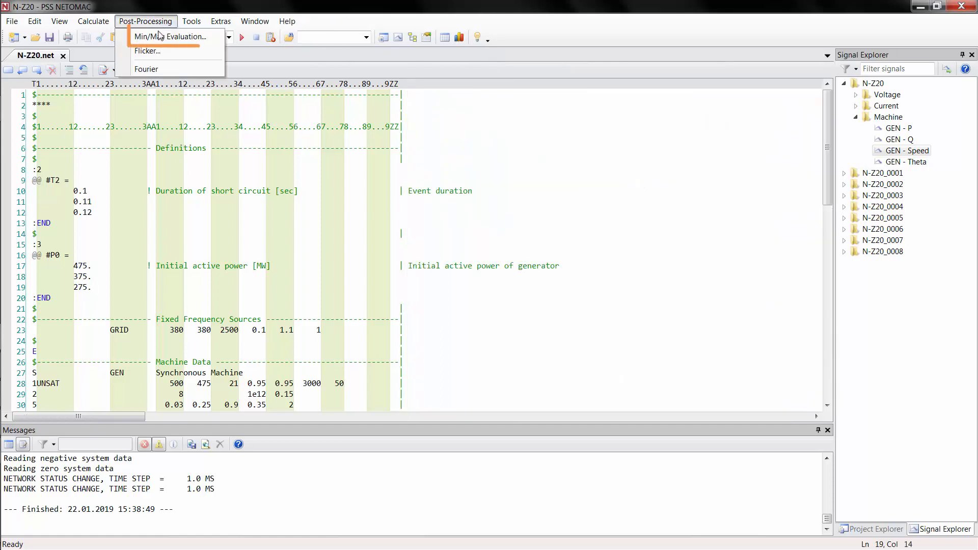
{"action": "left_click", "coordinate": [168, 37]}
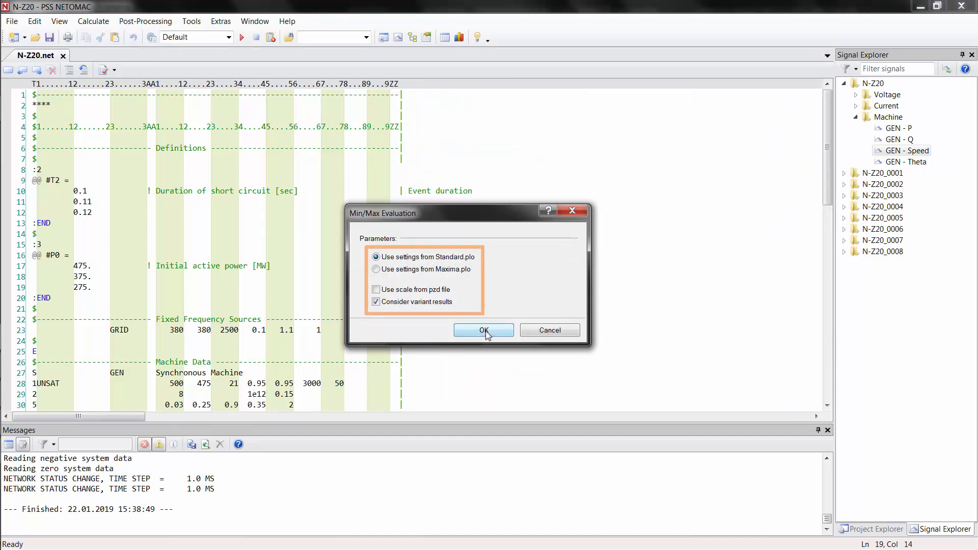
{"action": "left_click", "coordinate": [483, 330]}
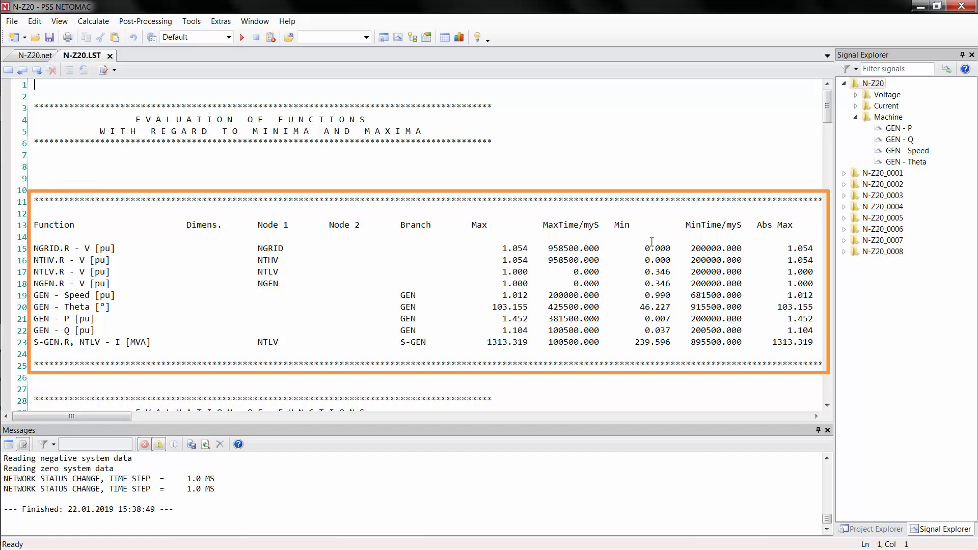
Step: Scroll through each variant's block in N-Z20.LST to the end, then close the report
{"action": "scroll", "scroll_direction": "down", "scroll_amount": 3}
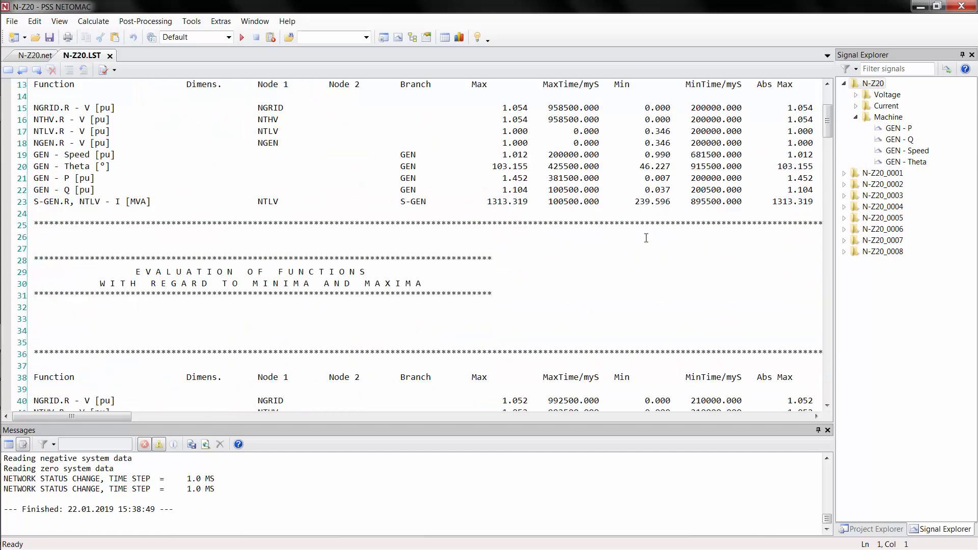
{"action": "scroll", "scroll_direction": "down", "scroll_amount": 3}
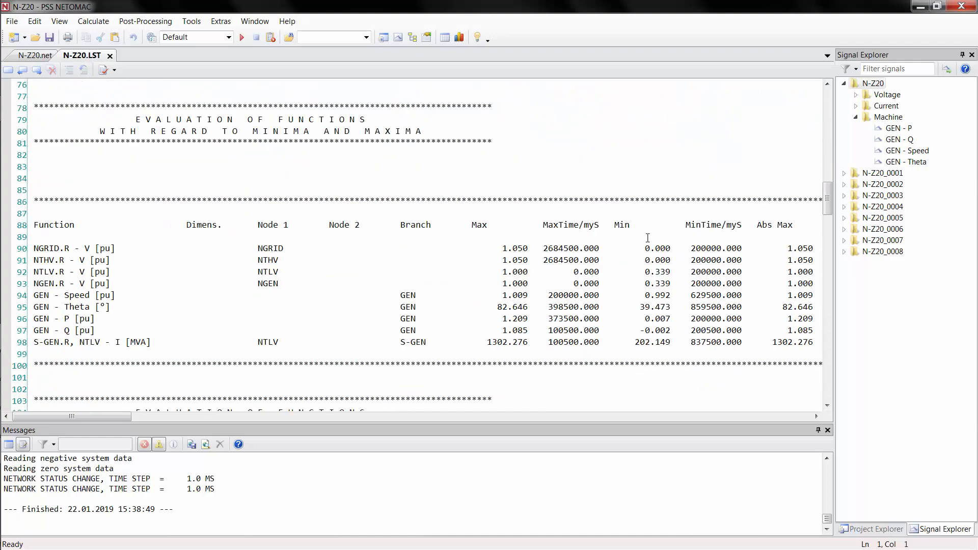
{"action": "scroll", "scroll_direction": "down", "scroll_amount": 3}
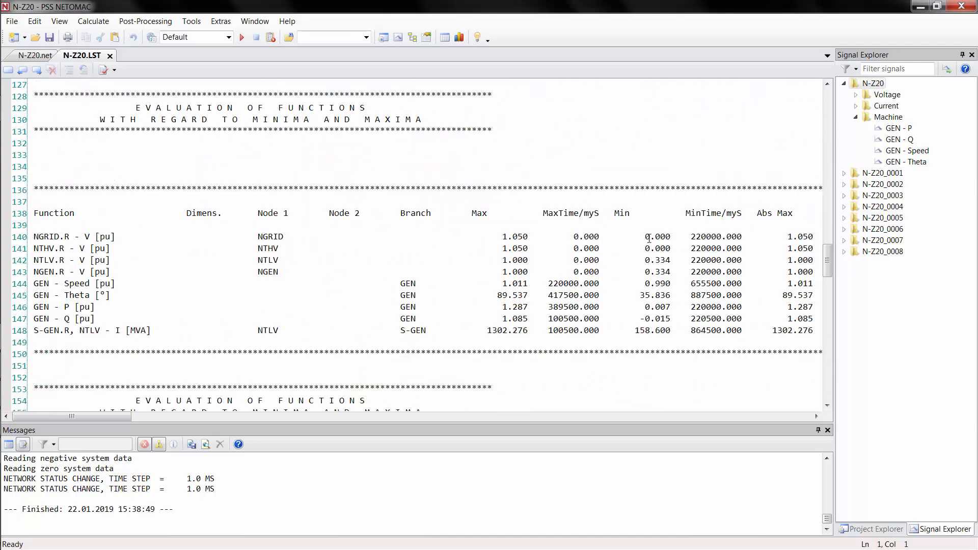
{"action": "scroll", "scroll_direction": "down", "scroll_amount": 3}
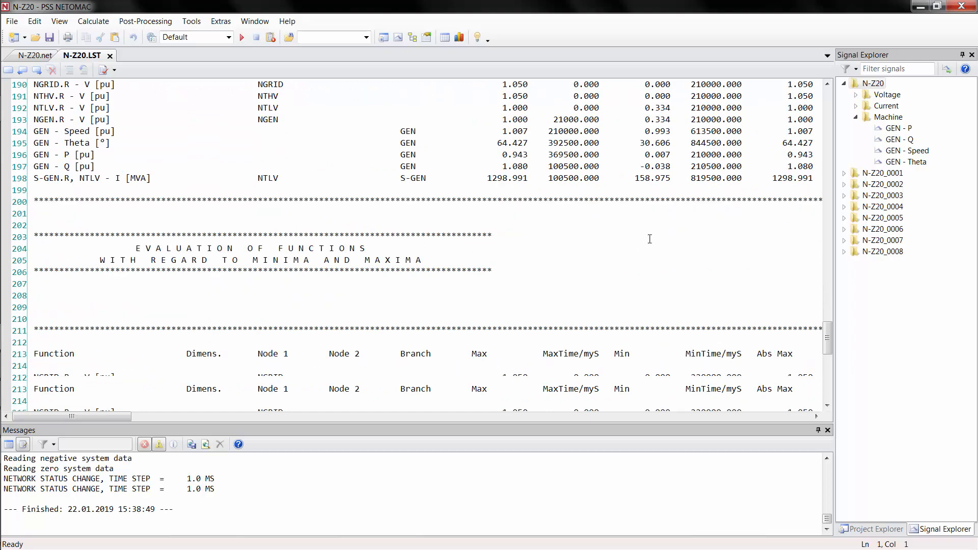
{"action": "scroll", "scroll_direction": "down", "scroll_amount": 3}
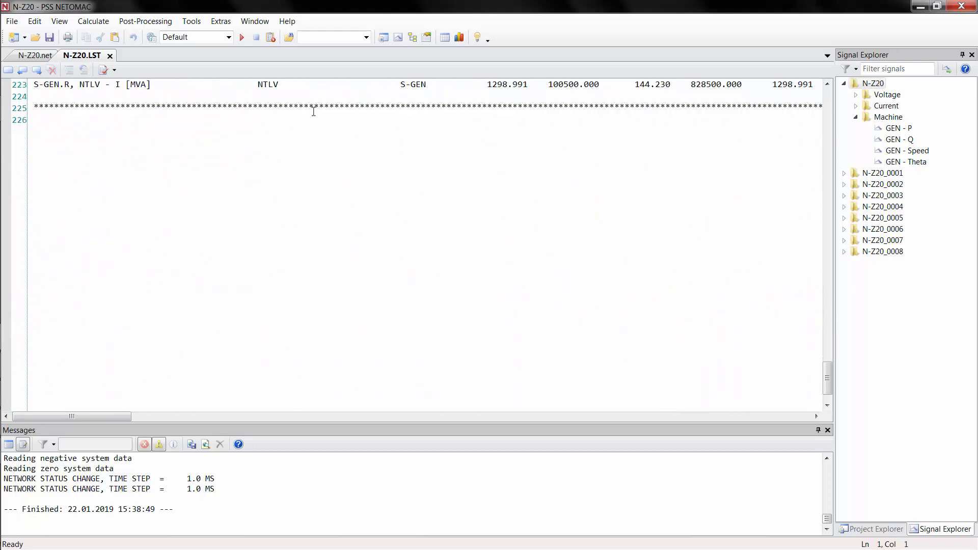
{"action": "left_click", "coordinate": [31, 55]}
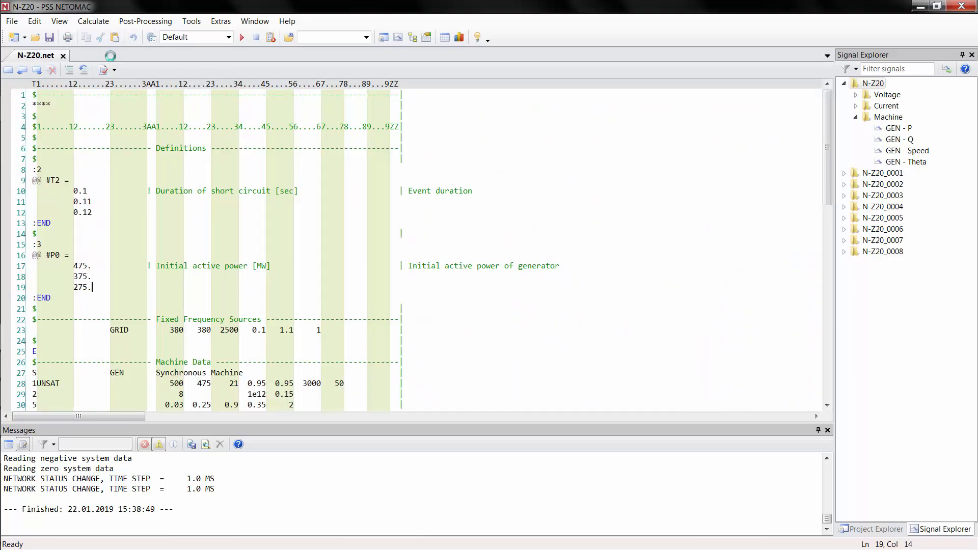